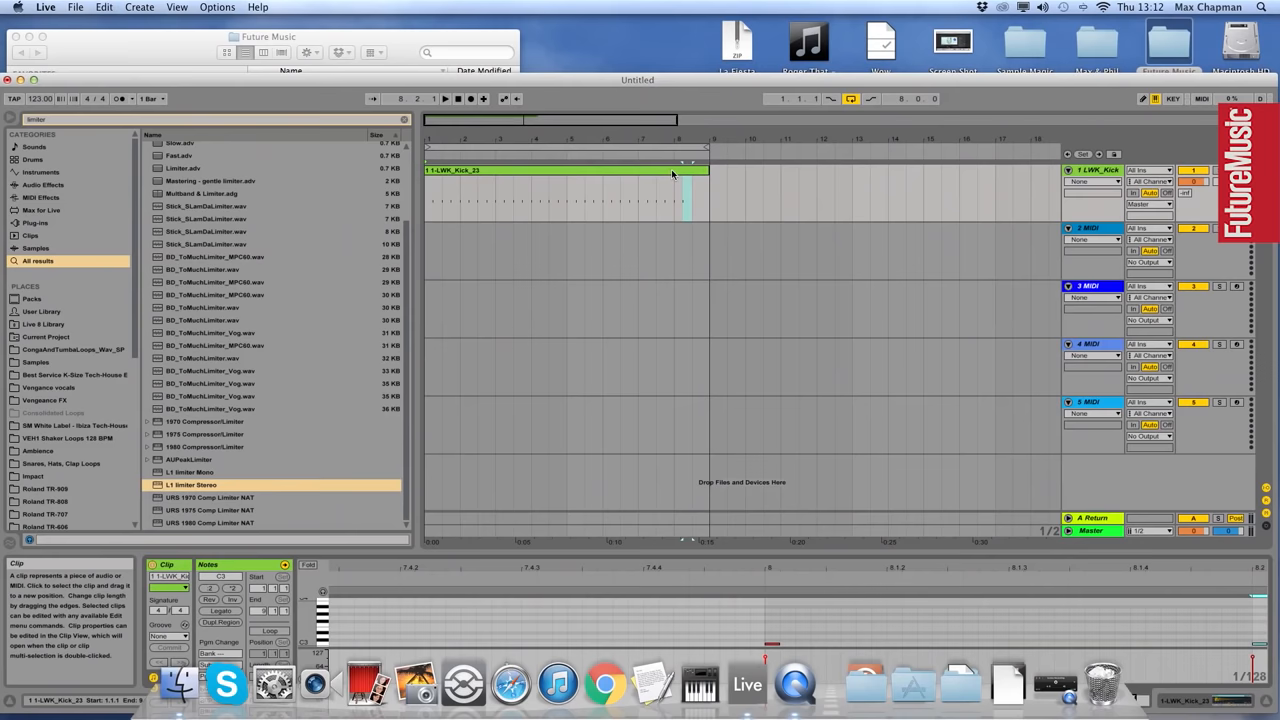
- Show the LWK_Kick_23 clip's sample waveform in the Clip View below the arrangement
double_click(565, 170)
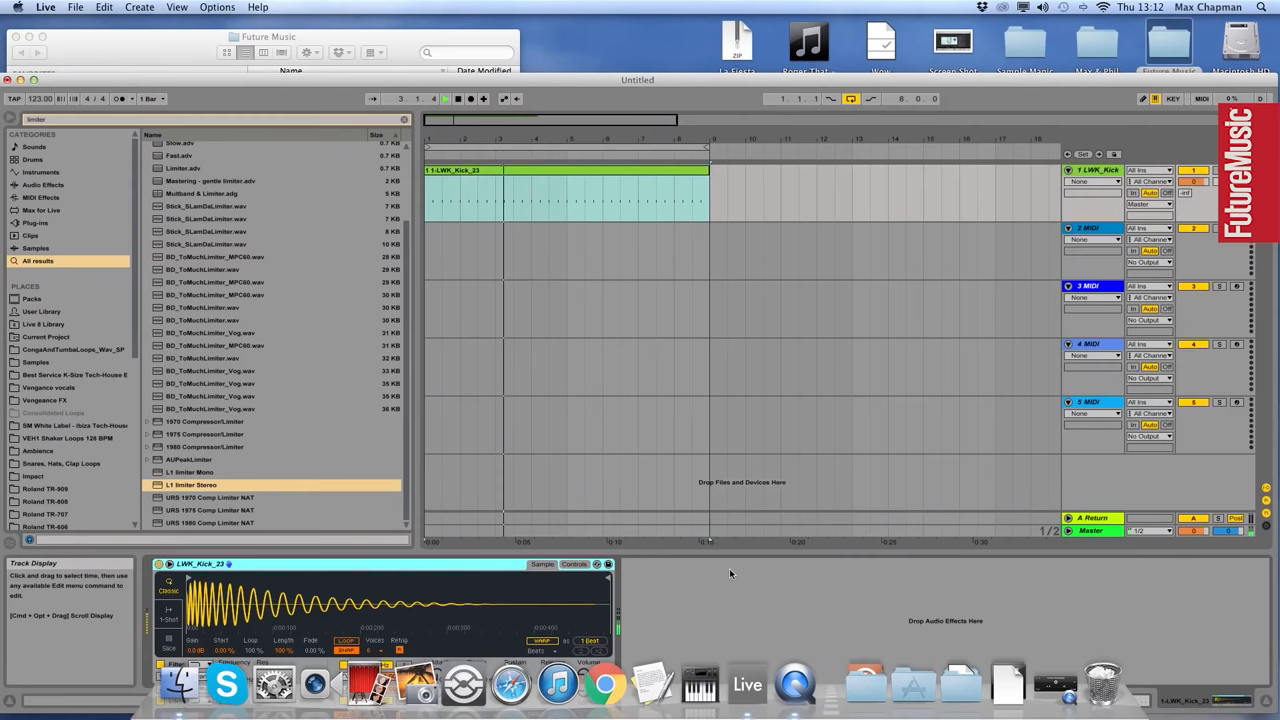